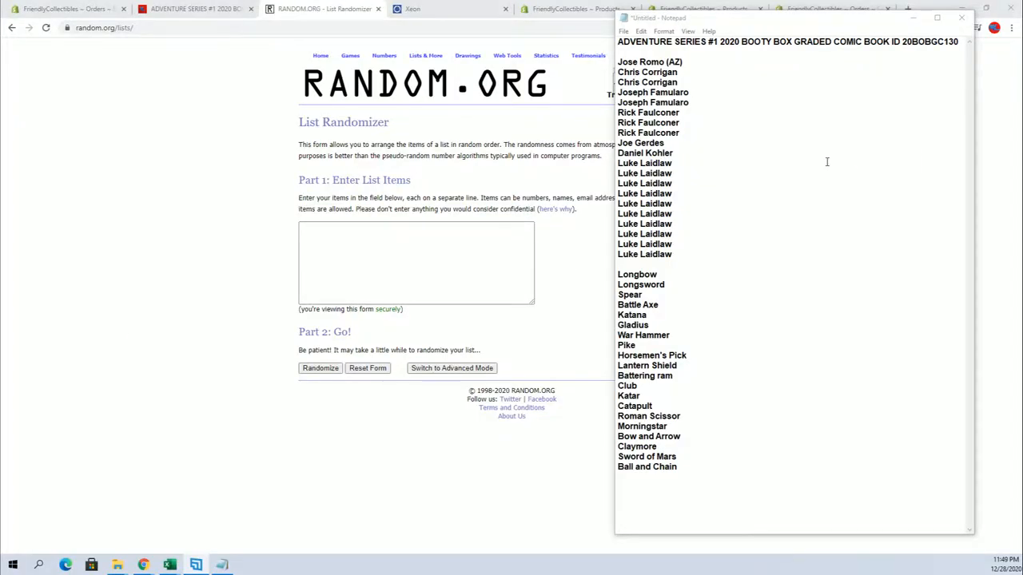
Select and copy the owner names from Notepad into the randomizer's entry box.
drag(617, 62, 679, 102)
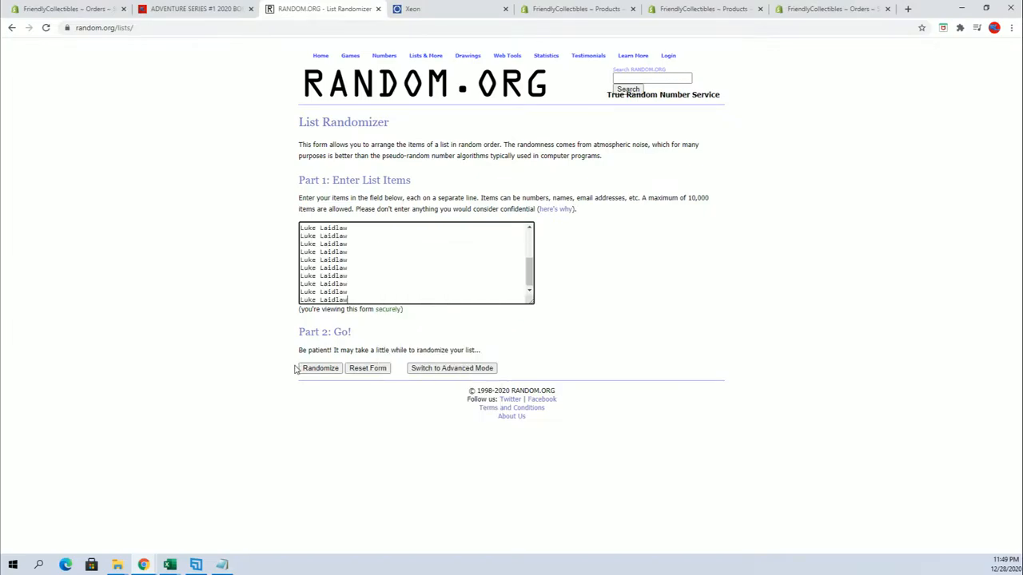
Randomize the 20 owner names, reshuffling several times, and copy the final order.
click(319, 369)
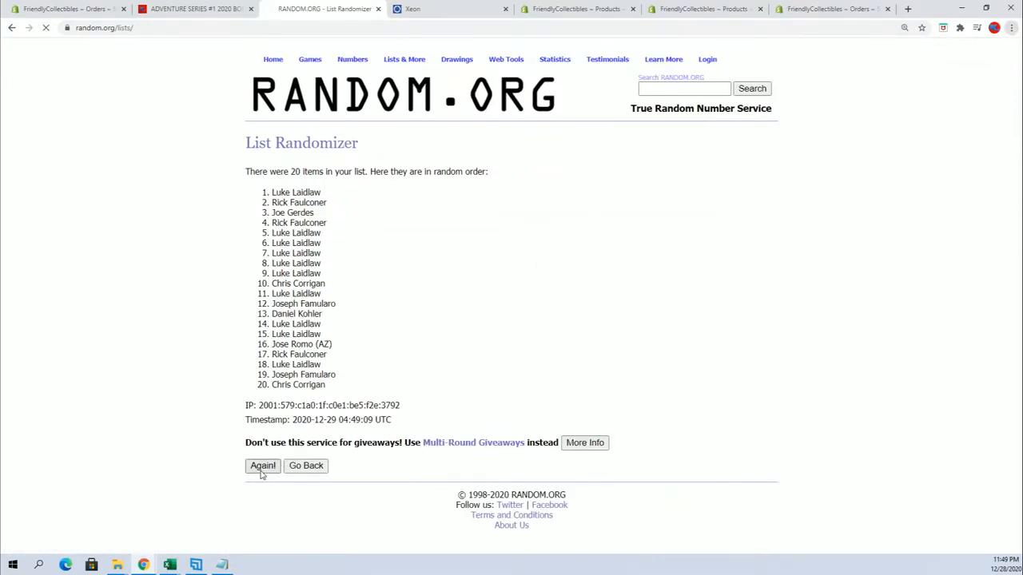
click(262, 466)
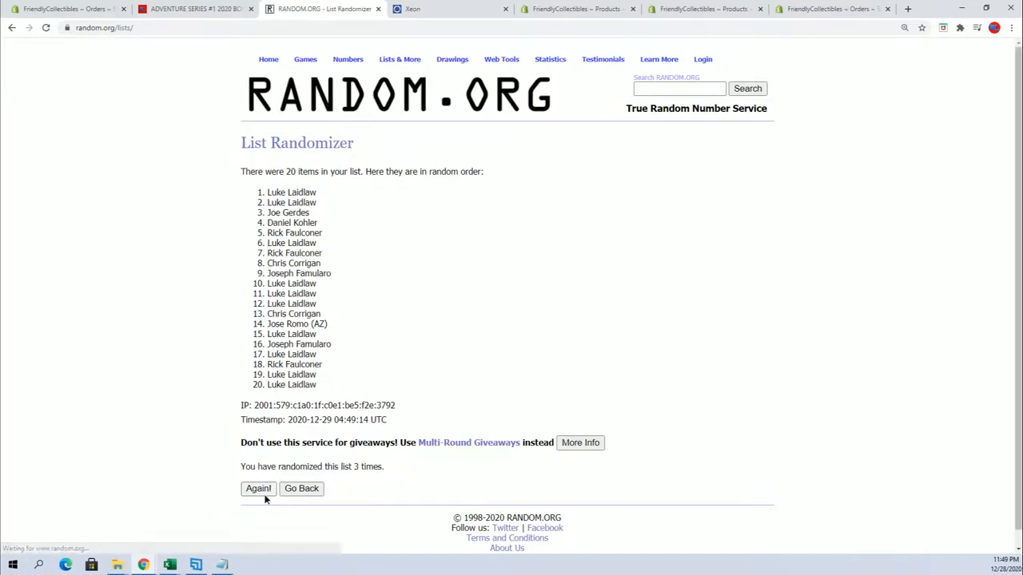
click(258, 488)
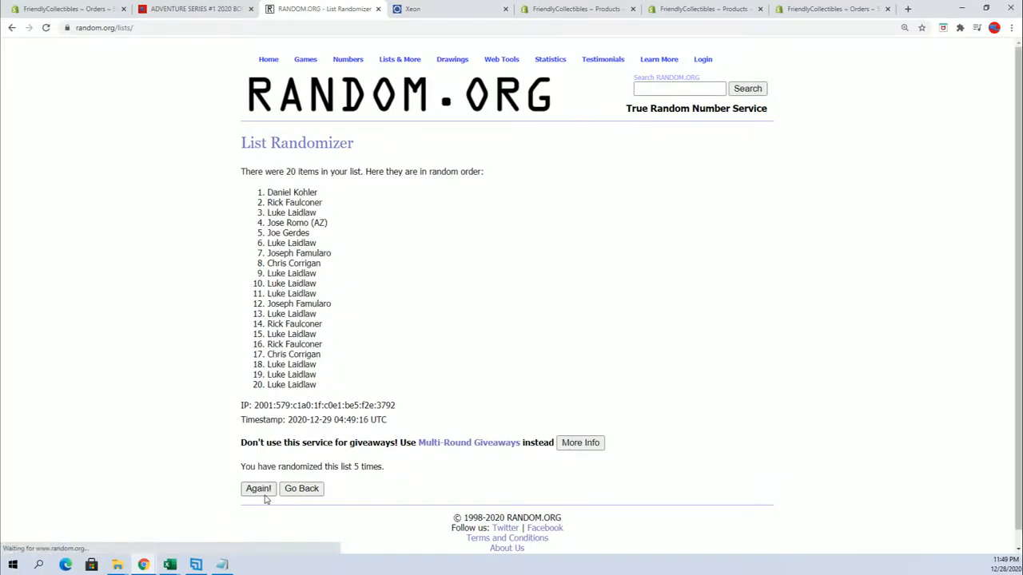
click(258, 488)
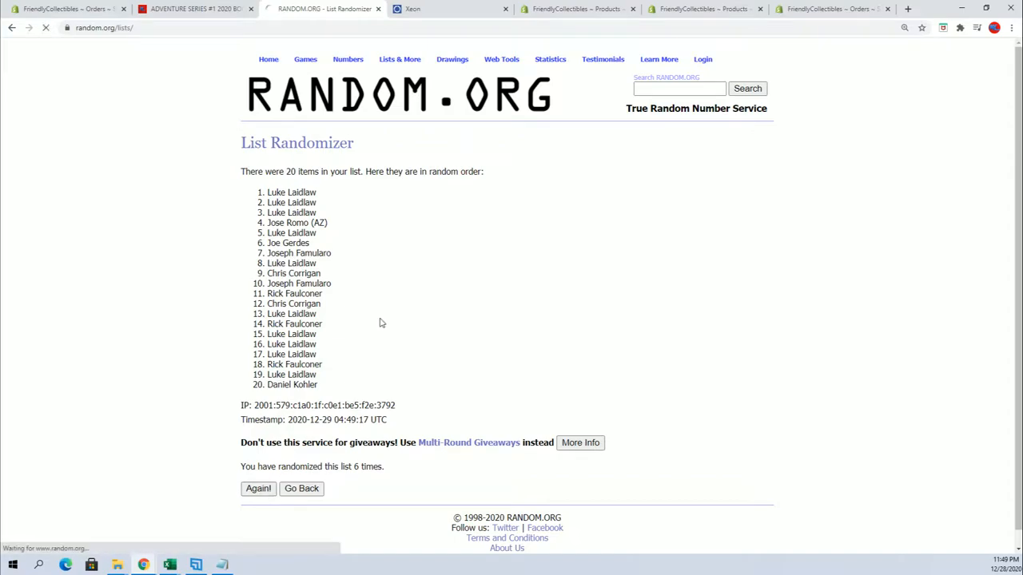
click(259, 489)
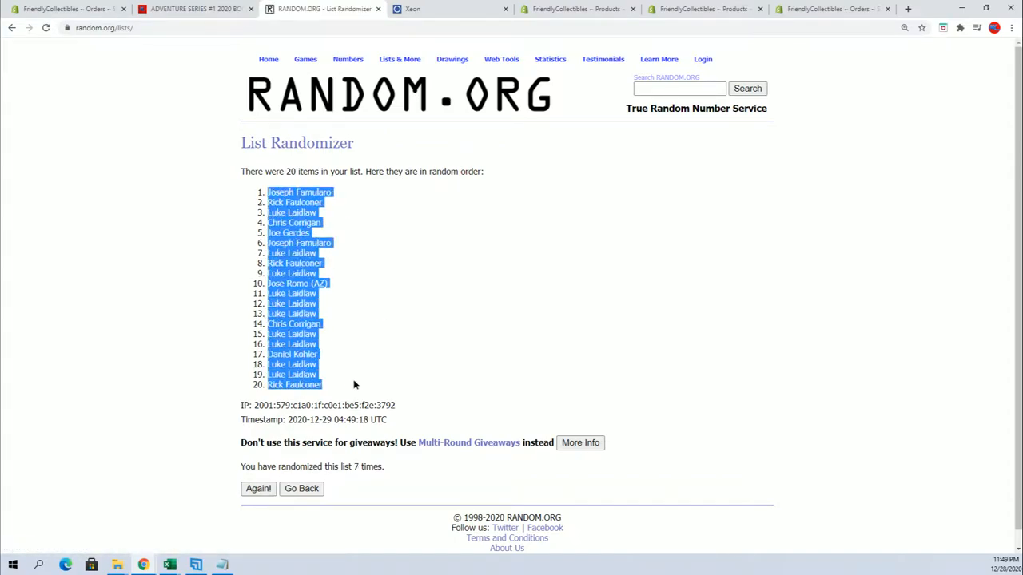
mouse_move(164, 557)
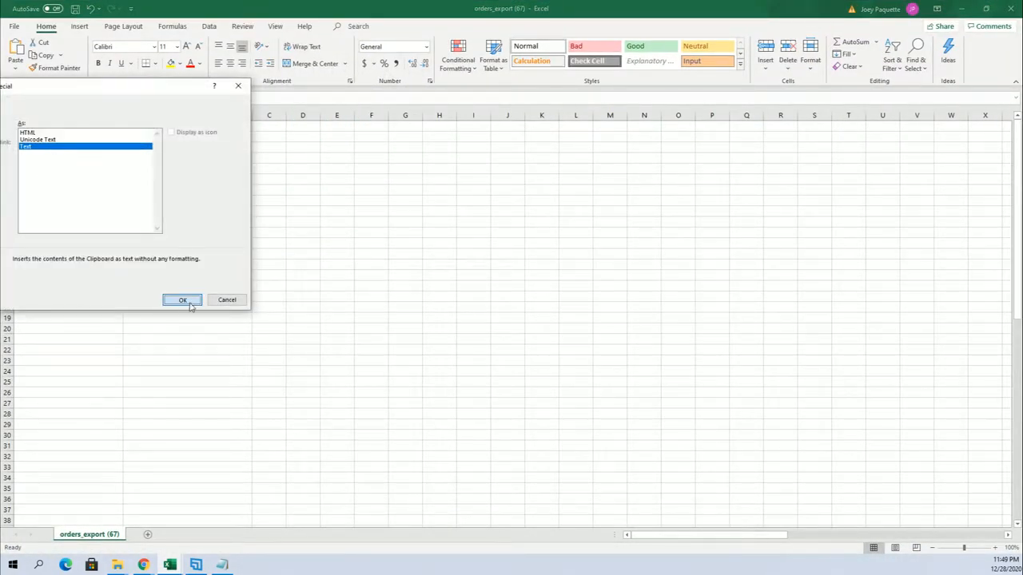
Paste the shuffled owner names into Excel as plain Text via Paste Special.
click(182, 300)
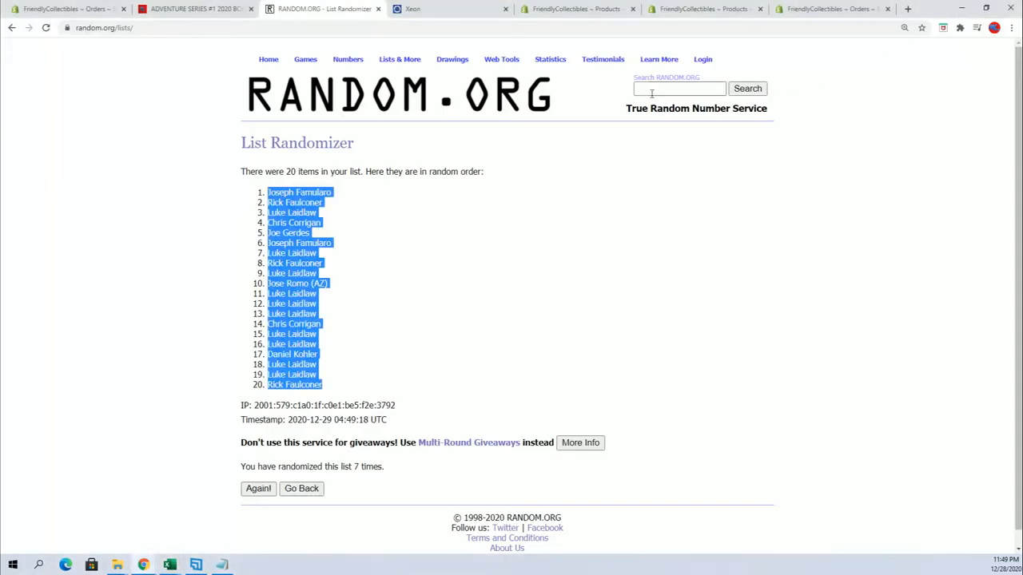
Go back to an empty list form and paste the 20 weapon names from Notepad.
click(301, 489)
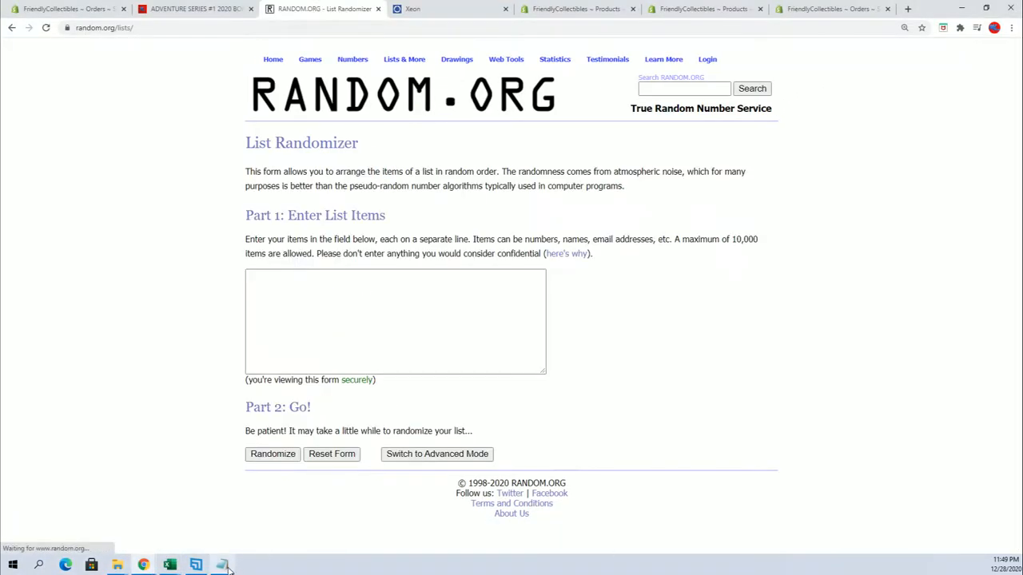
click(218, 562)
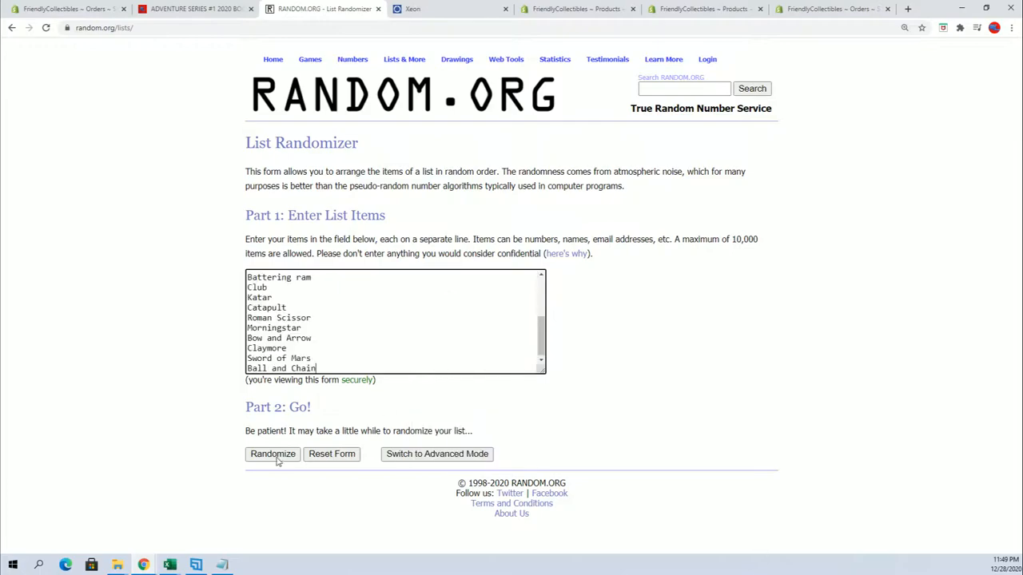
Randomize the weapons list, reshuffling several times, copy the final order and return to Excel.
click(273, 454)
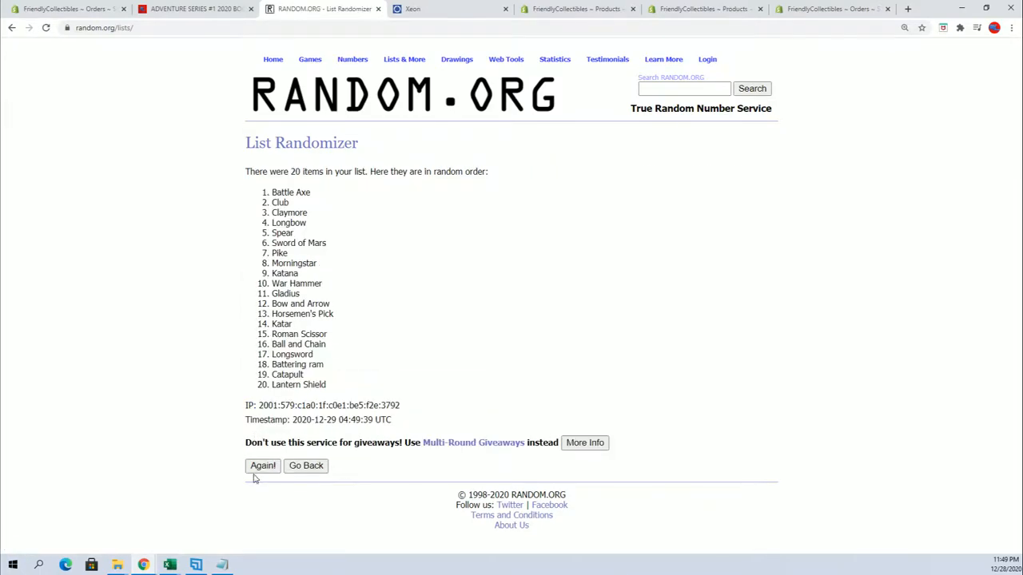
click(262, 466)
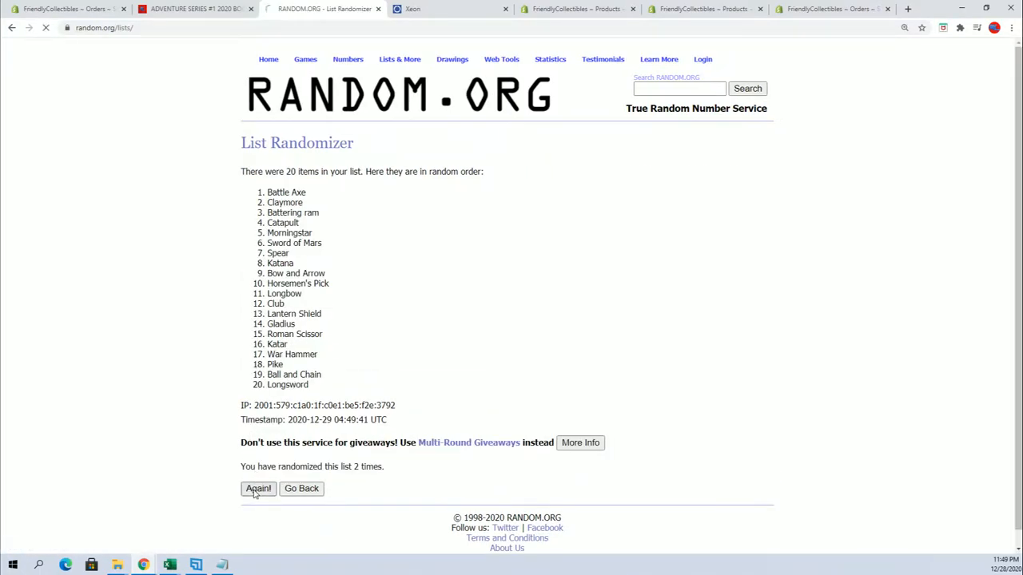
click(257, 489)
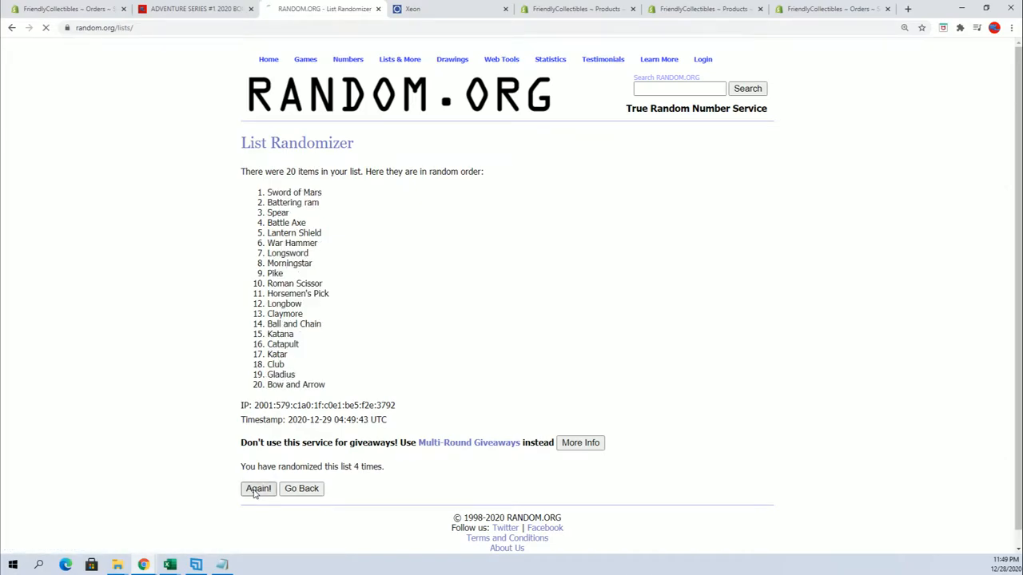
click(258, 488)
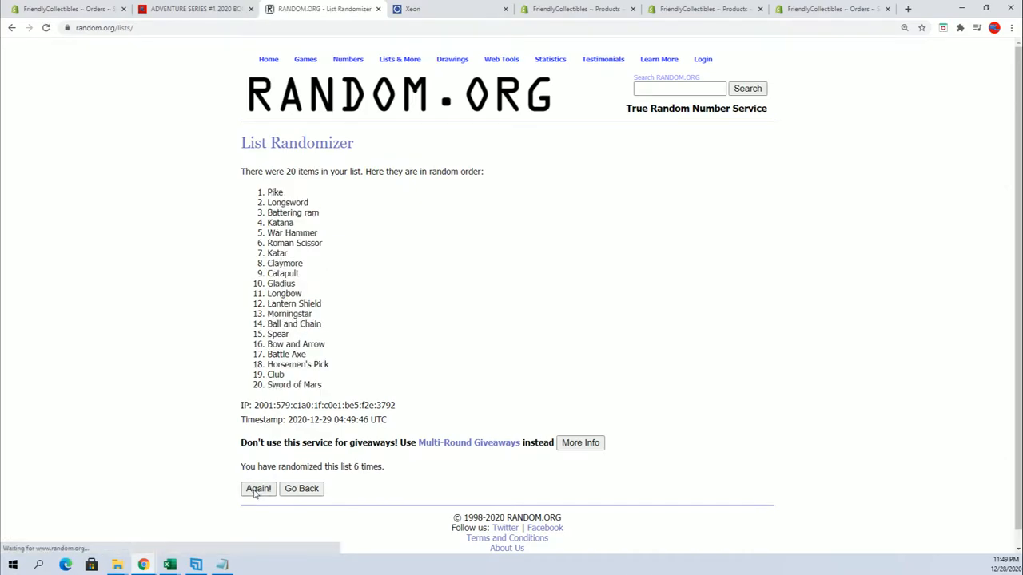
click(258, 489)
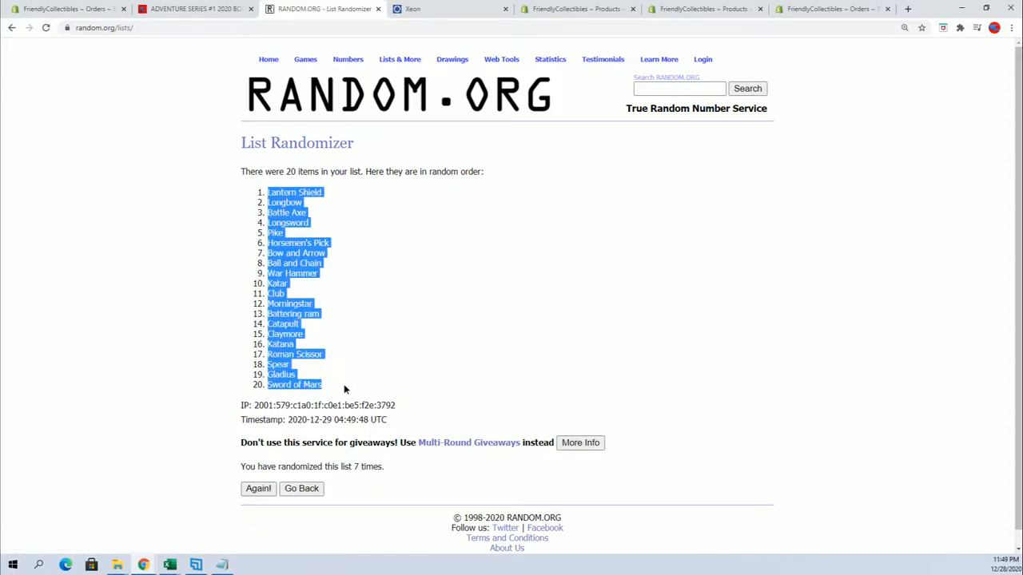
click(167, 562)
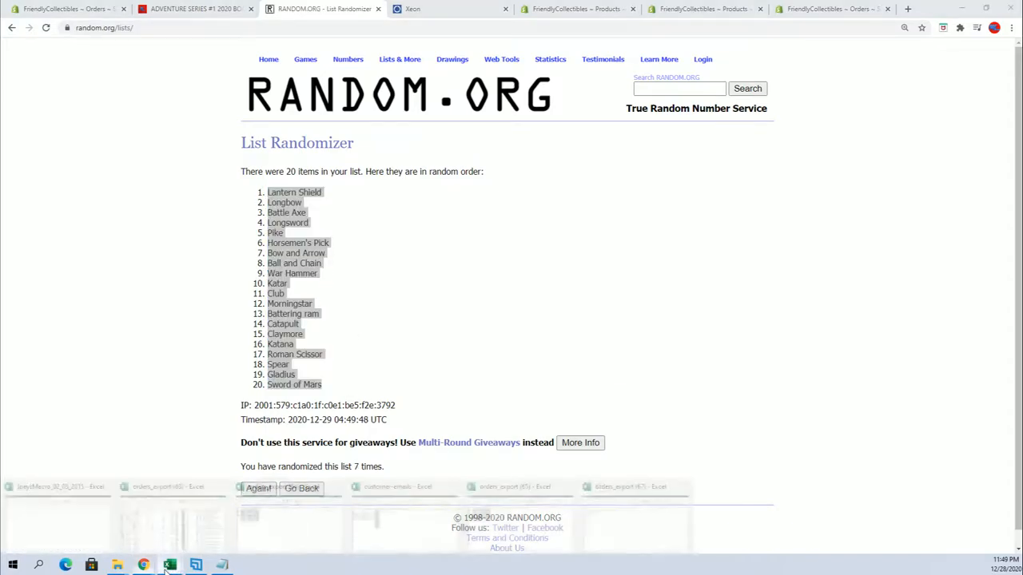
Paste the weapons as Text into B2, then make columns A:B bold with All Borders.
click(167, 563)
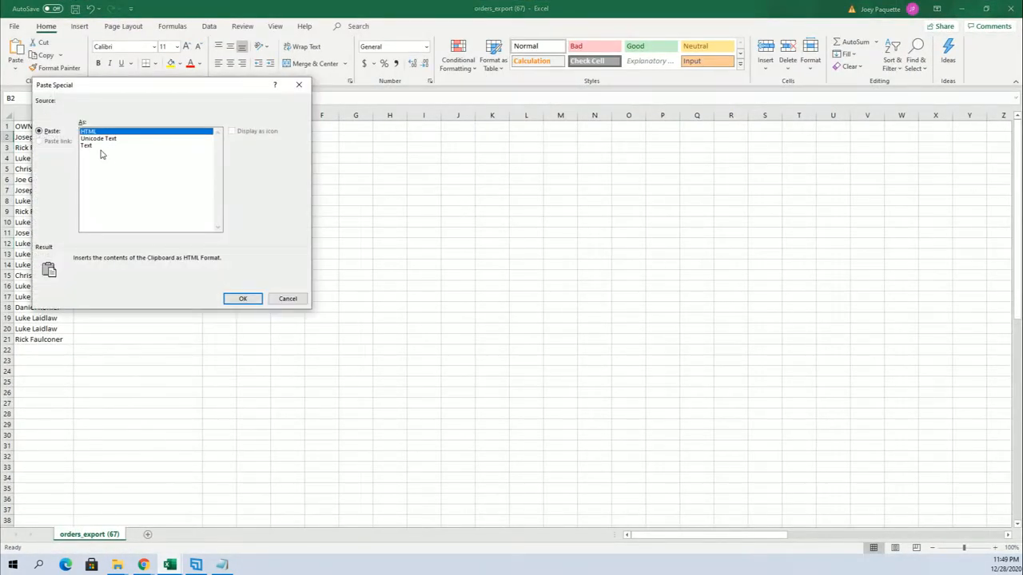
click(243, 298)
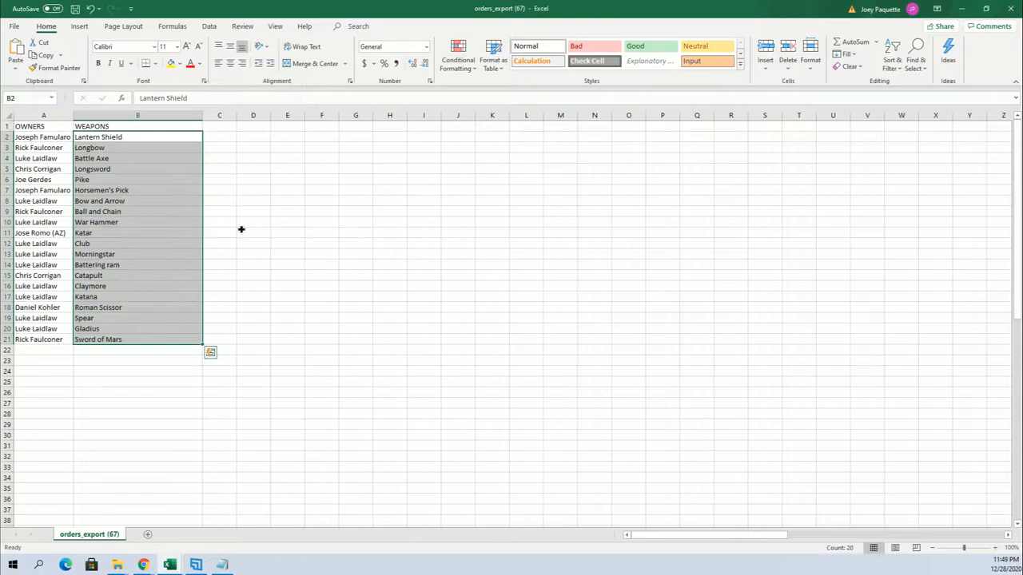
click(251, 222)
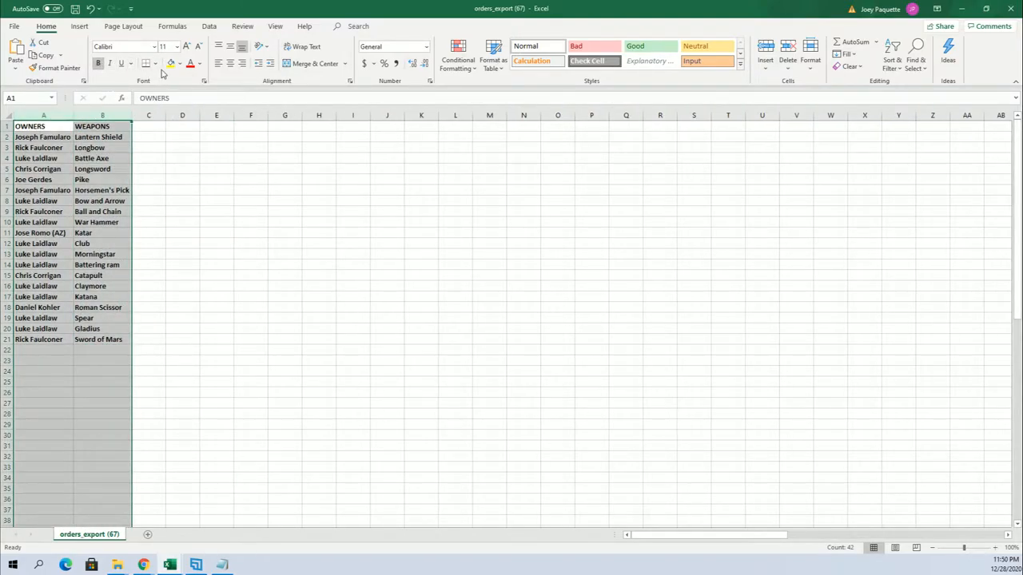
click(38, 136)
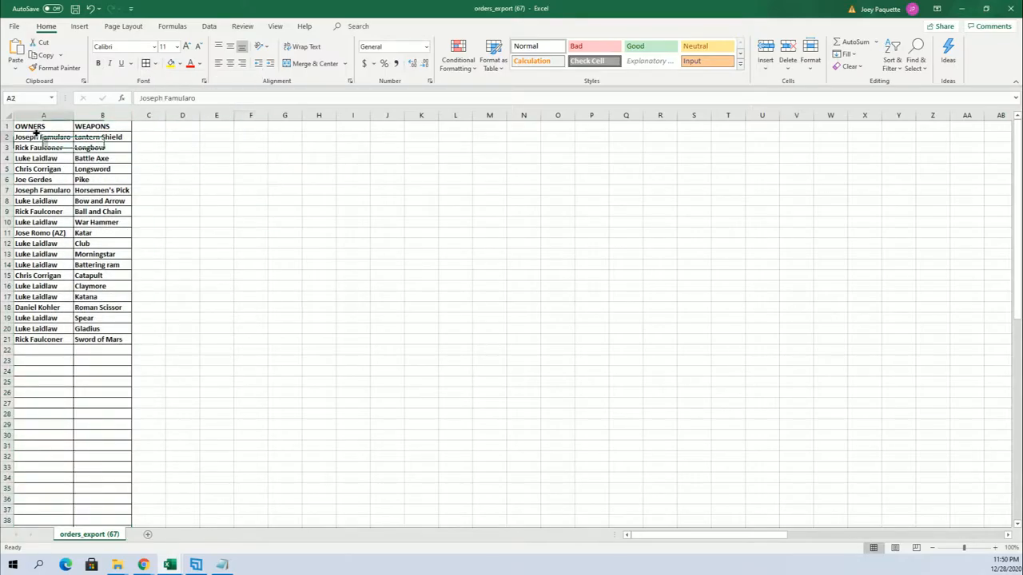